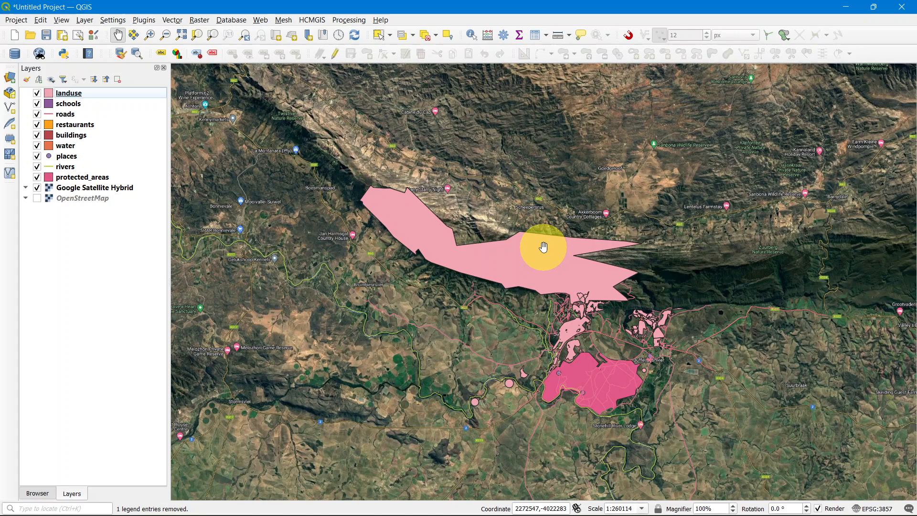
- Pan across the pink land-use area toward Heidelberg, then zoom to about 1:130,000 on the polygons
left_click_drag(544, 247, 462, 259)
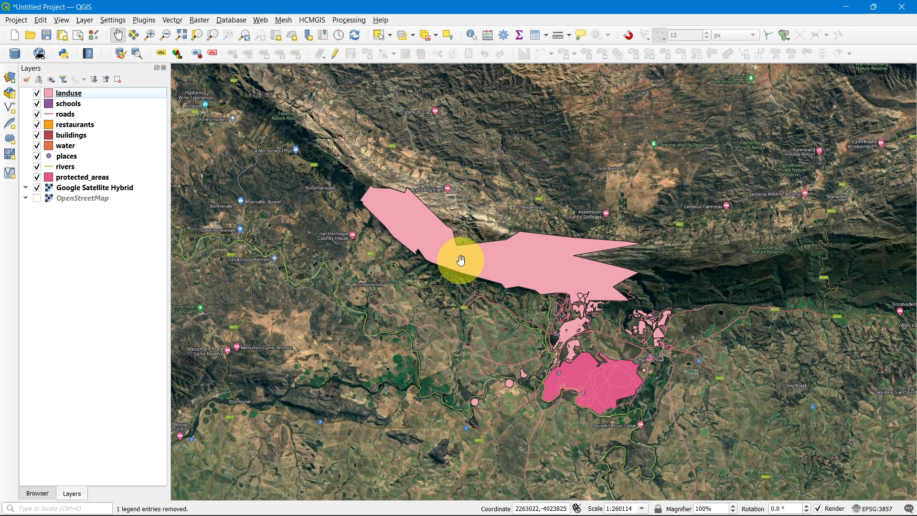
left_click_drag(461, 260, 415, 367)
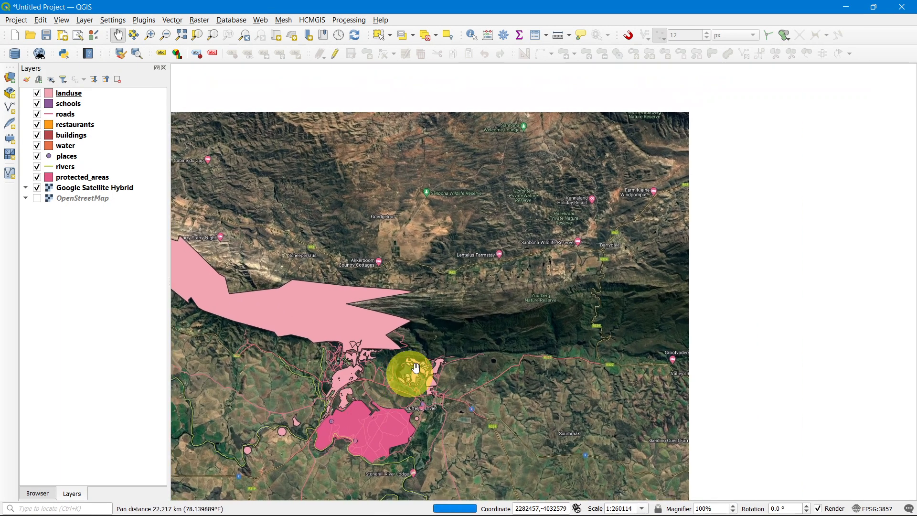
left_click_drag(415, 367, 712, 278)
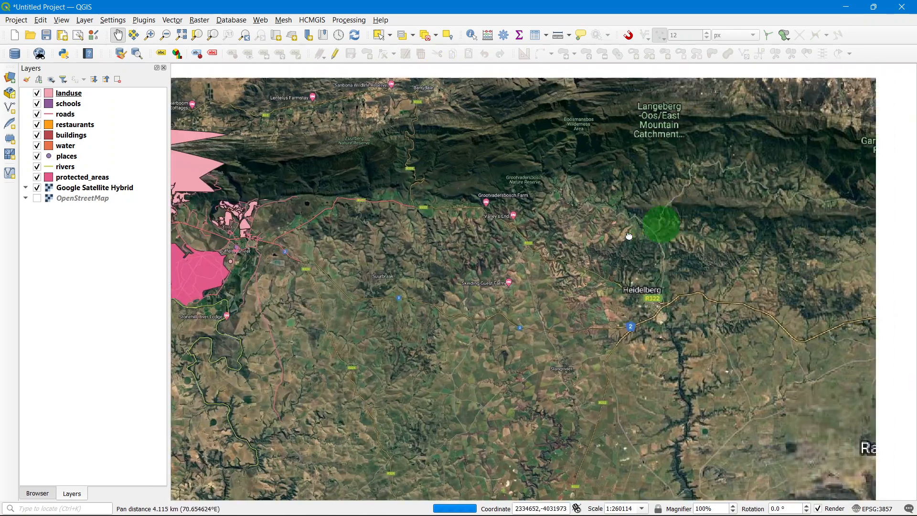
scroll("down", 3)
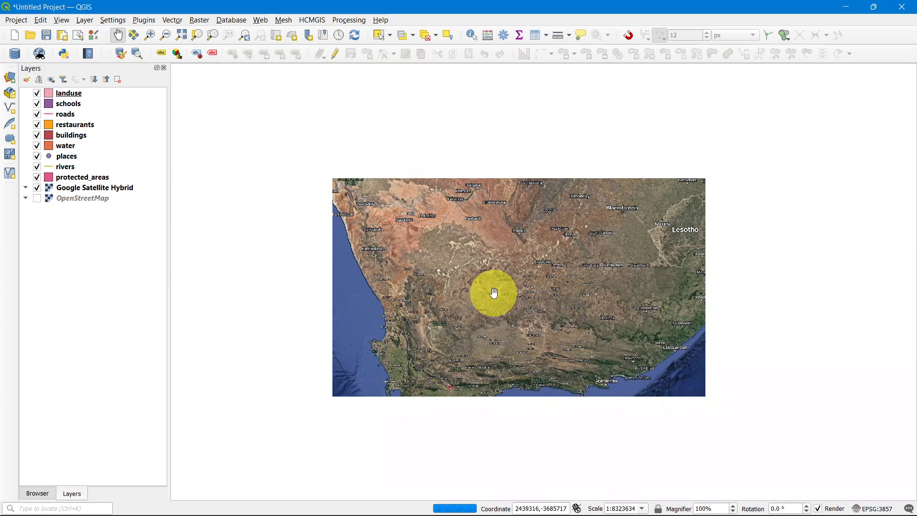
scroll("down", 3)
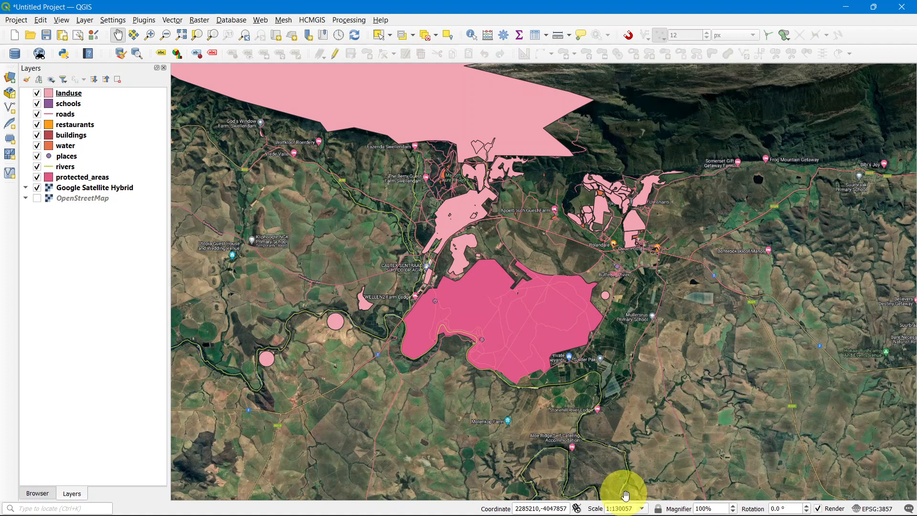
- Set the map scale to 1:250000 and pan to centre the pink polygons
left_click(642, 508)
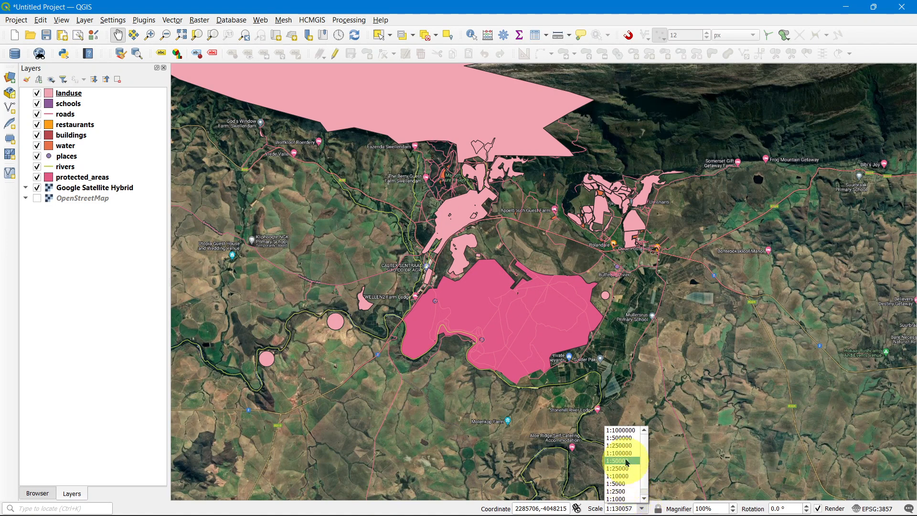
mouse_move(626, 445)
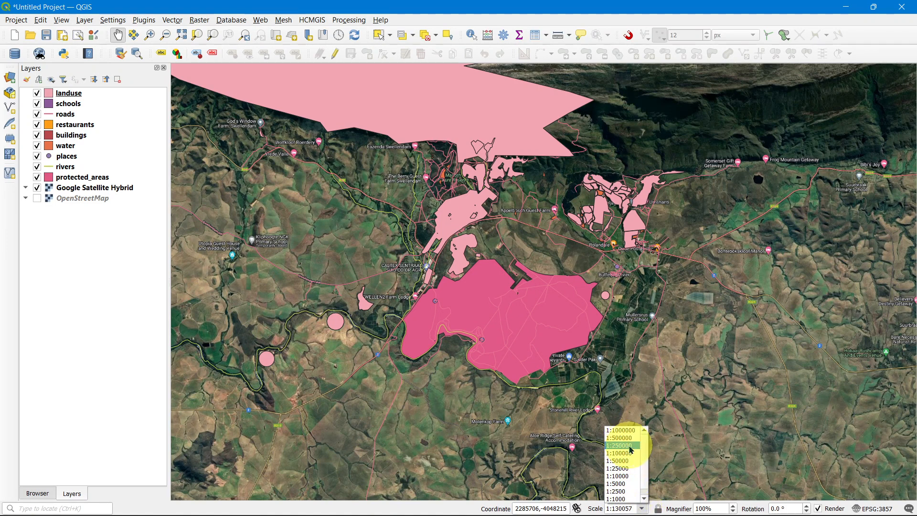
left_click(618, 445)
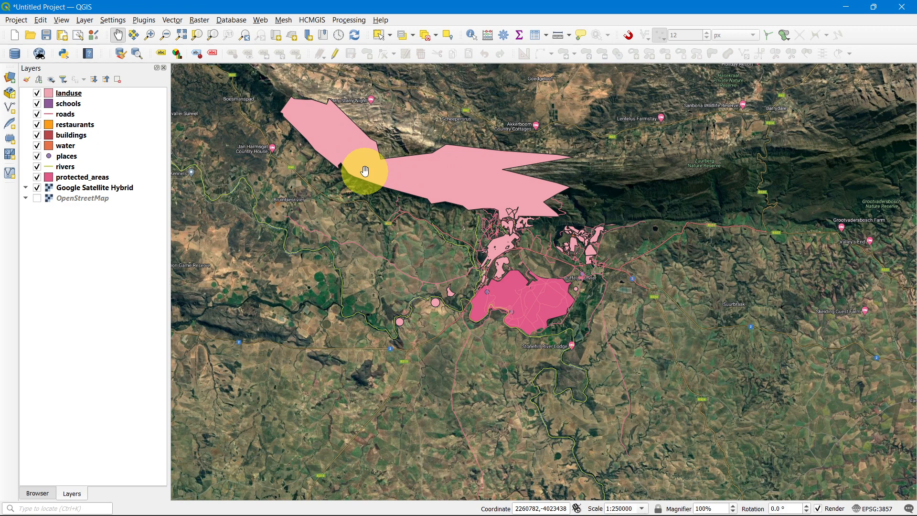
left_click_drag(362, 169, 420, 175)
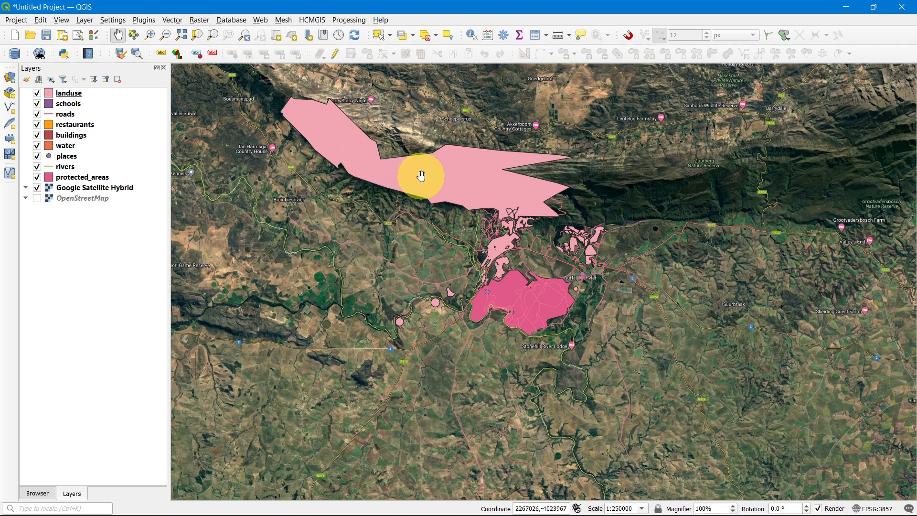
left_click_drag(420, 175, 482, 167)
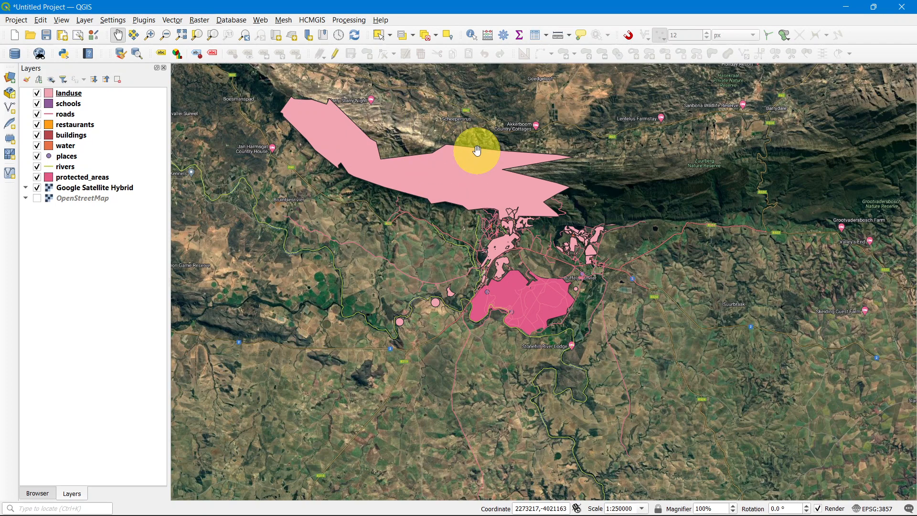
mouse_move(495, 210)
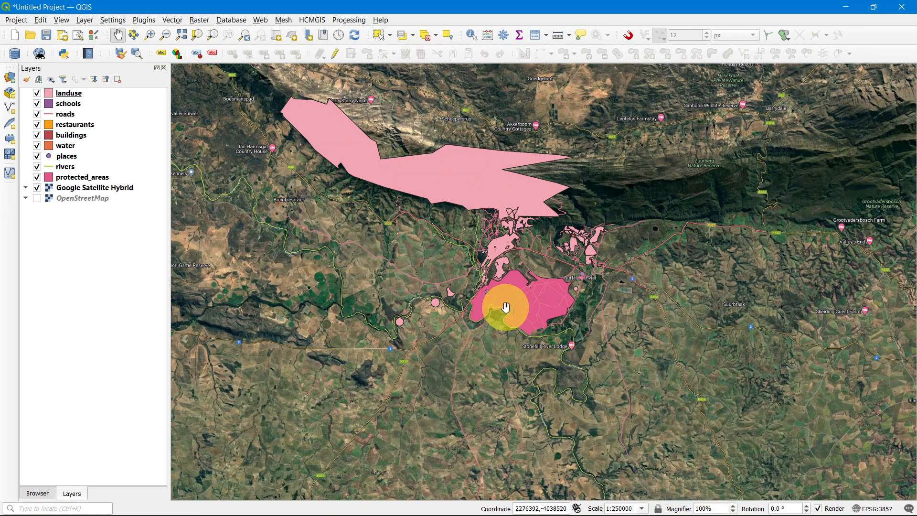
left_click_drag(505, 307, 427, 274)
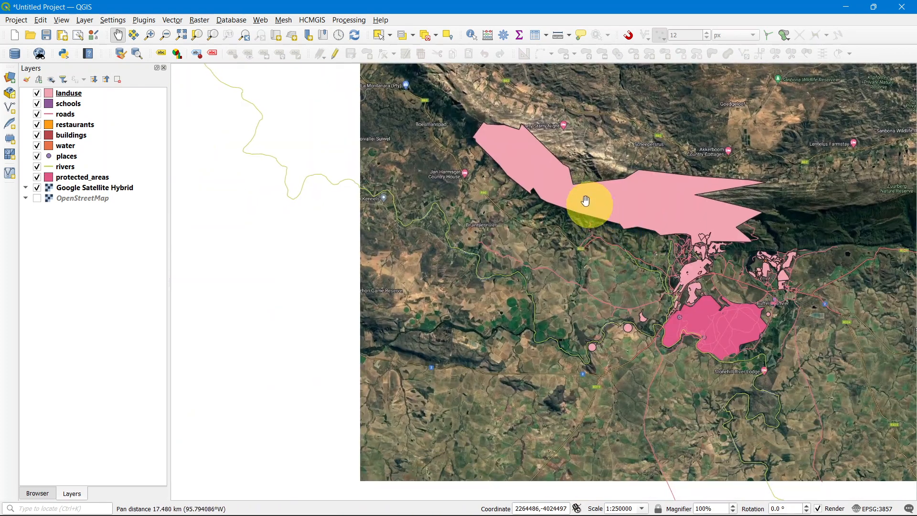
left_click_drag(584, 200, 385, 238)
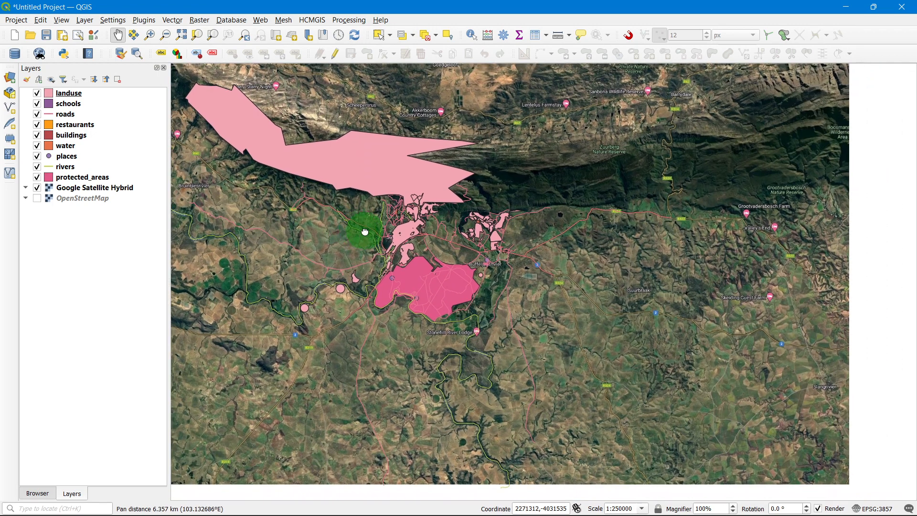
- Zoom out to about 1:64,000,000 and shift the view north to show Africa
scroll("down", 3)
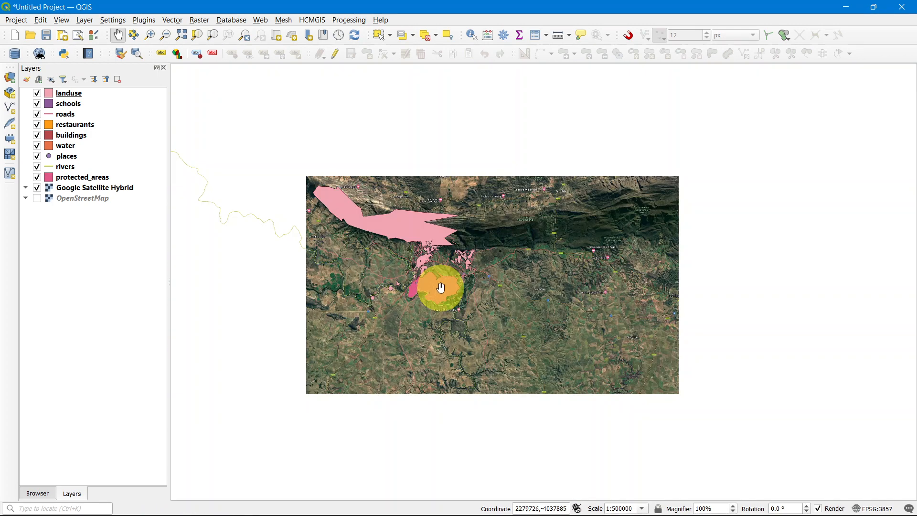
scroll("down", 3)
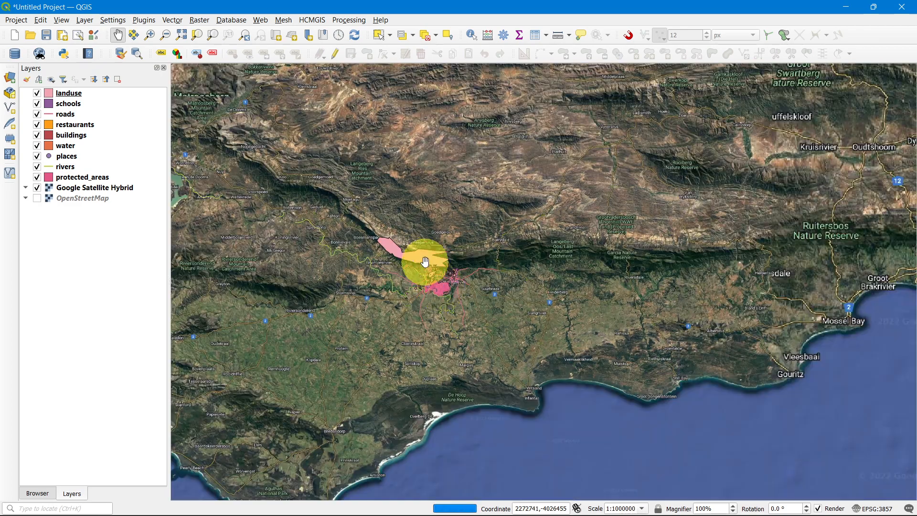
scroll("down", 3)
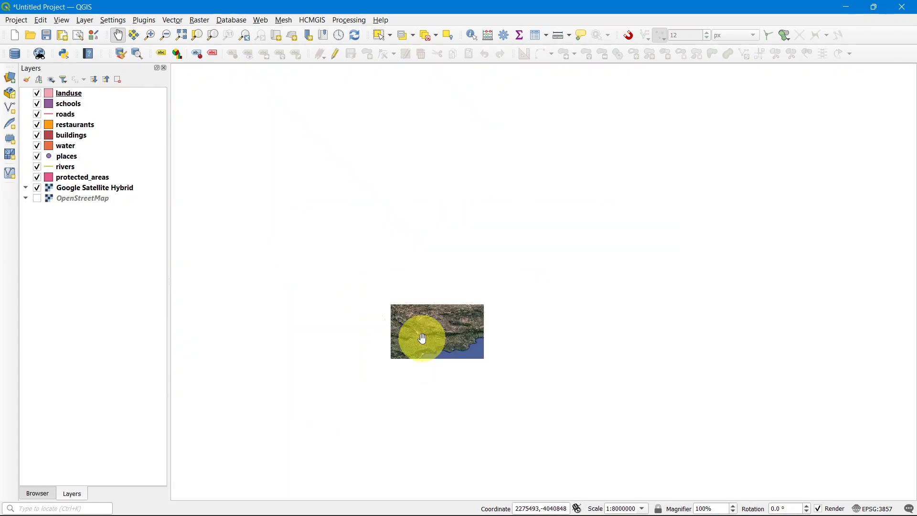
scroll("down", 3)
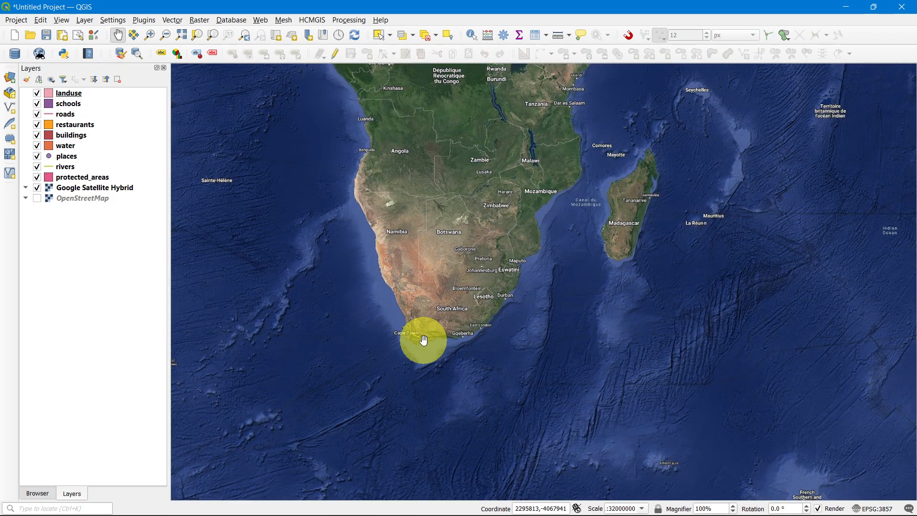
left_click_drag(422, 339, 357, 159)
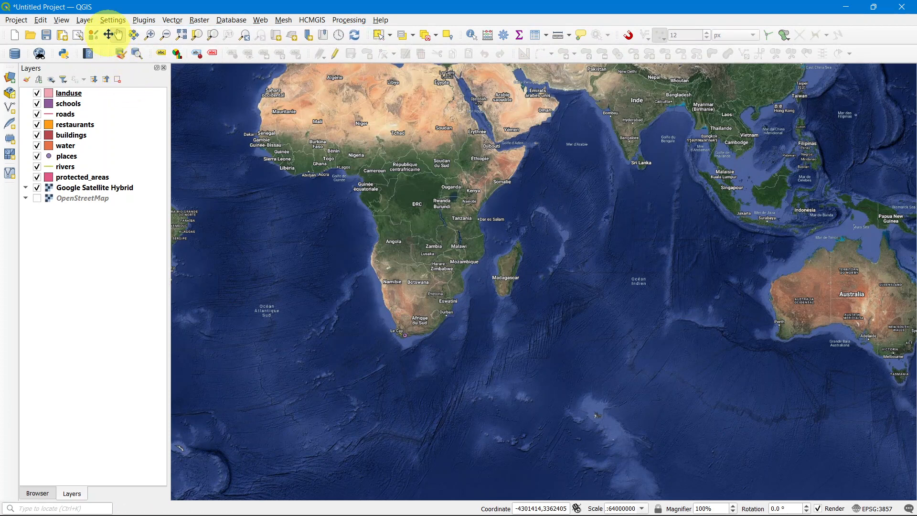
mouse_move(110, 35)
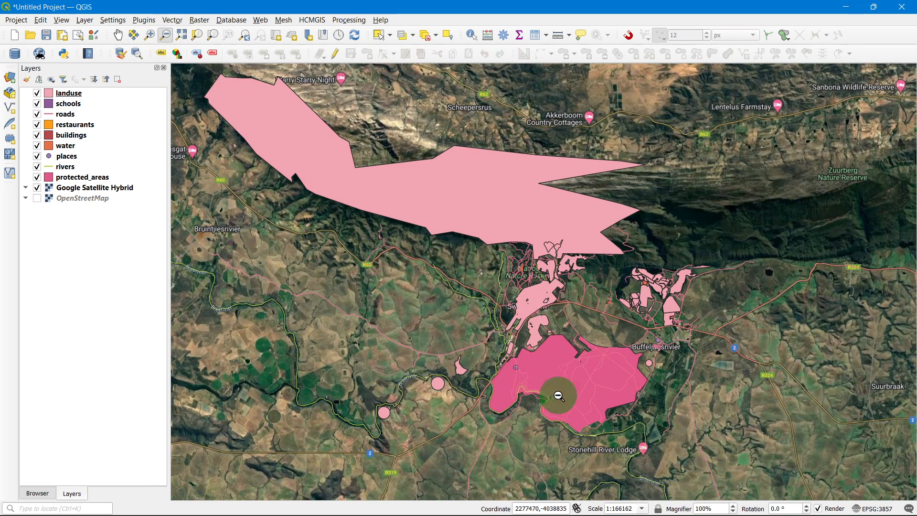
- Zoom to South Africa's southern coast near Mossel Bay at about 1:6,700,000
scroll("down", 3)
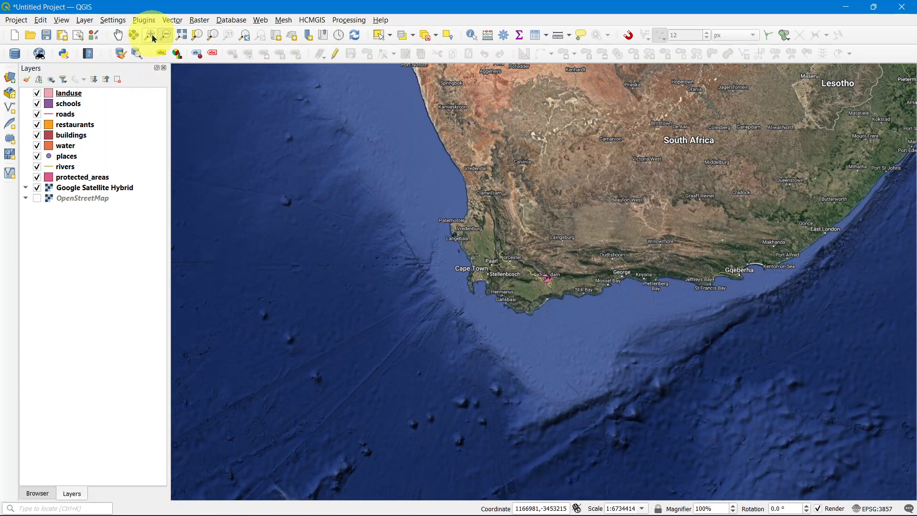
mouse_move(133, 35)
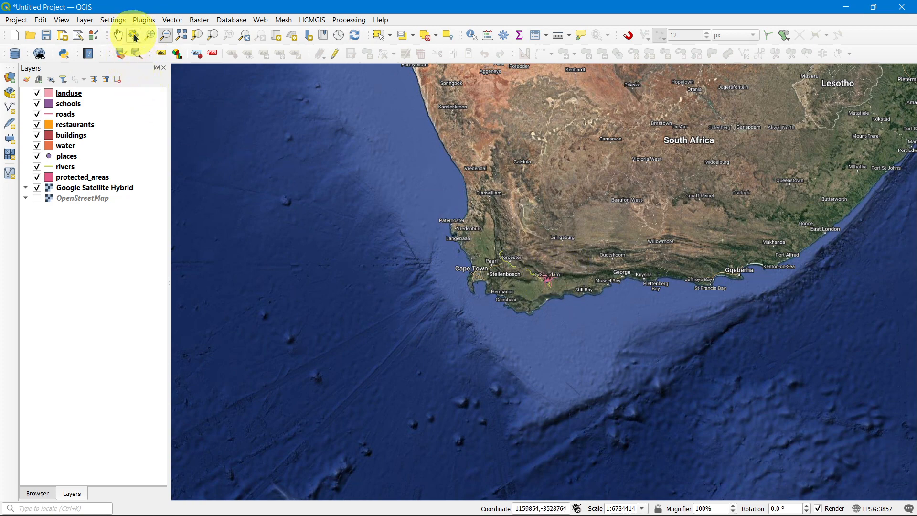
mouse_move(182, 35)
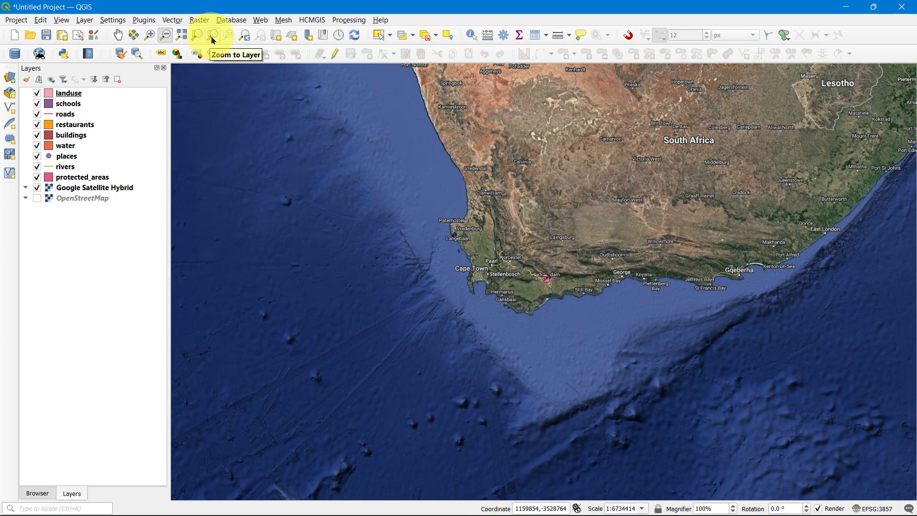
- Zoom to the land-use layer's full extent, about 1:138,000
left_click(212, 35)
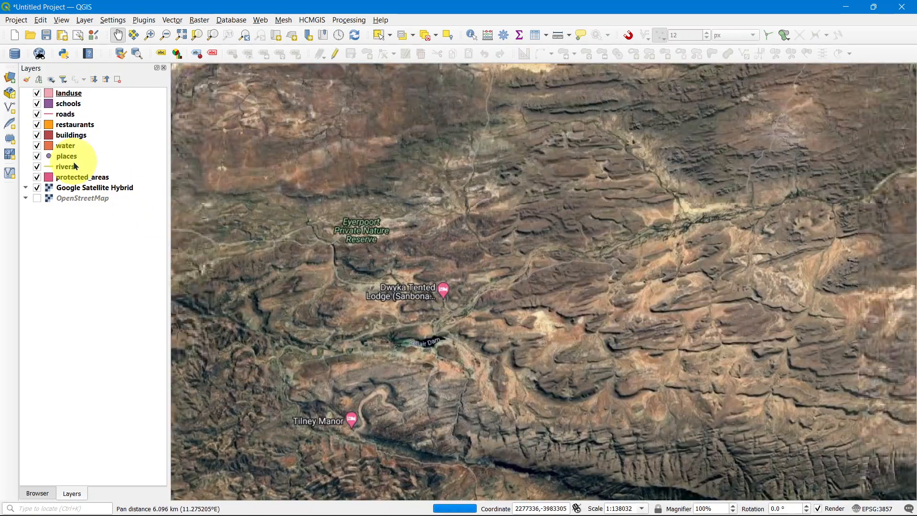
- Select the places layer and zoom the map to its extent
left_click(66, 156)
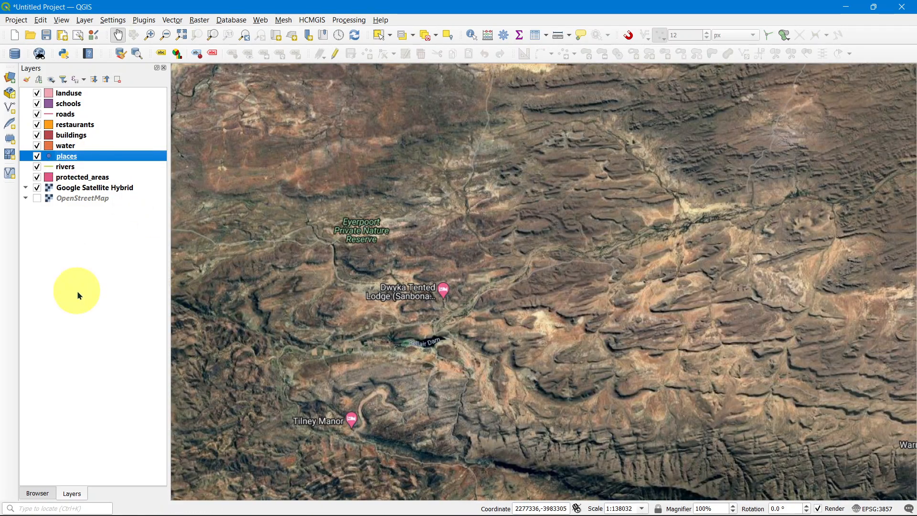
mouse_move(148, 94)
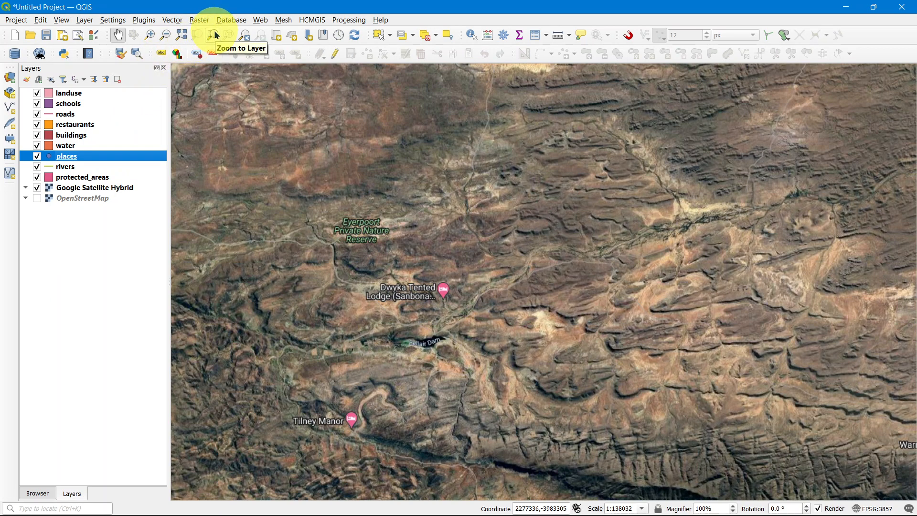
left_click(215, 35)
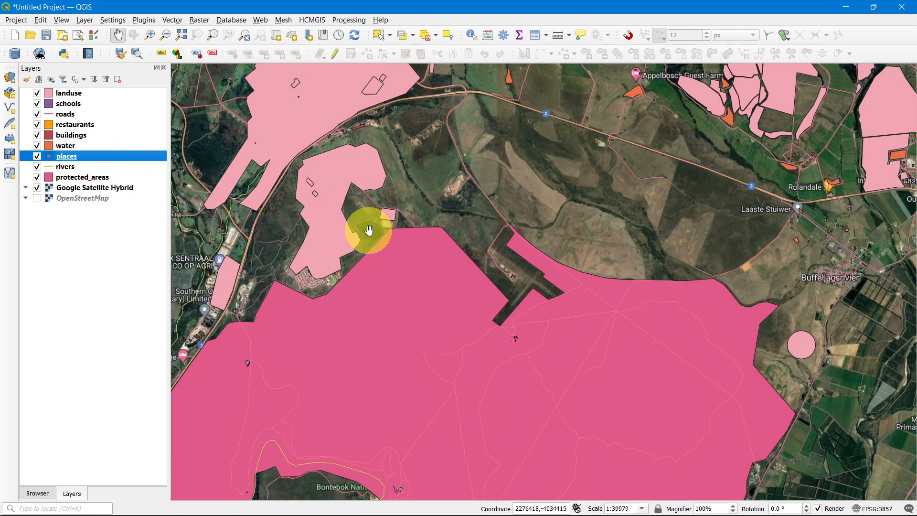
right_click(69, 92)
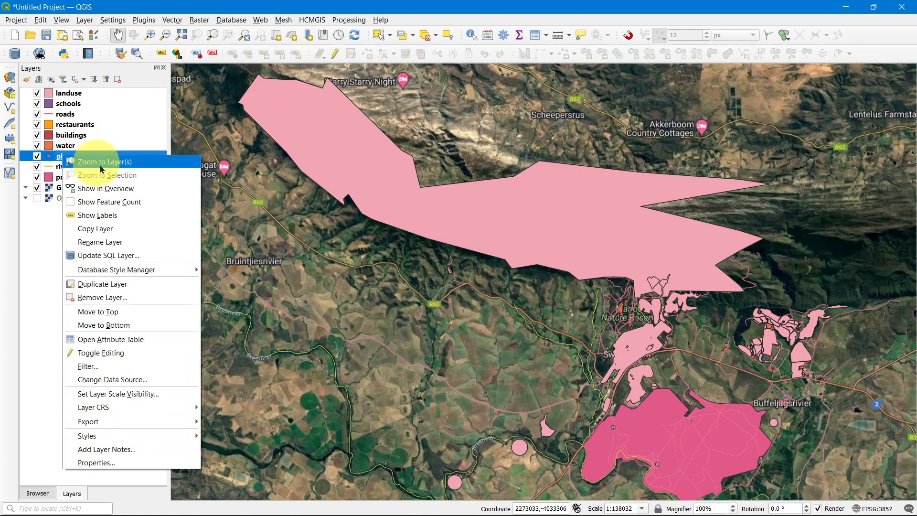
left_click(104, 161)
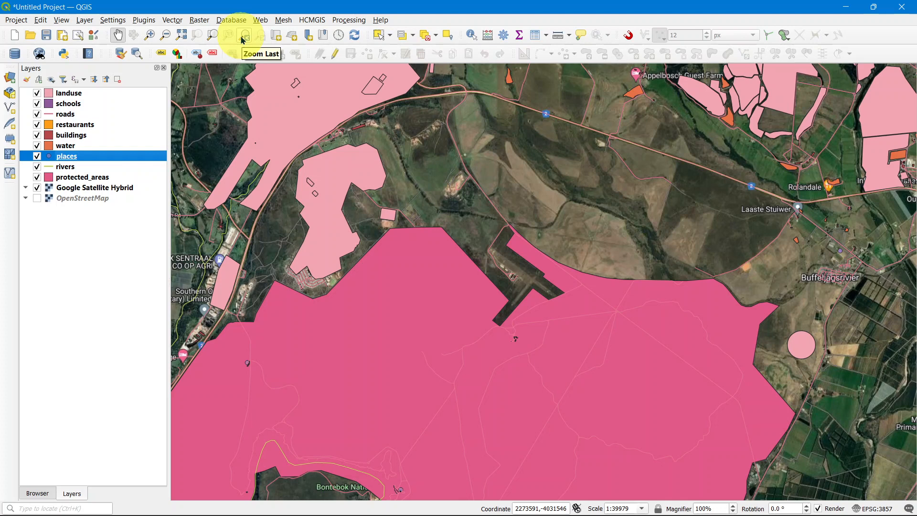
mouse_move(267, 42)
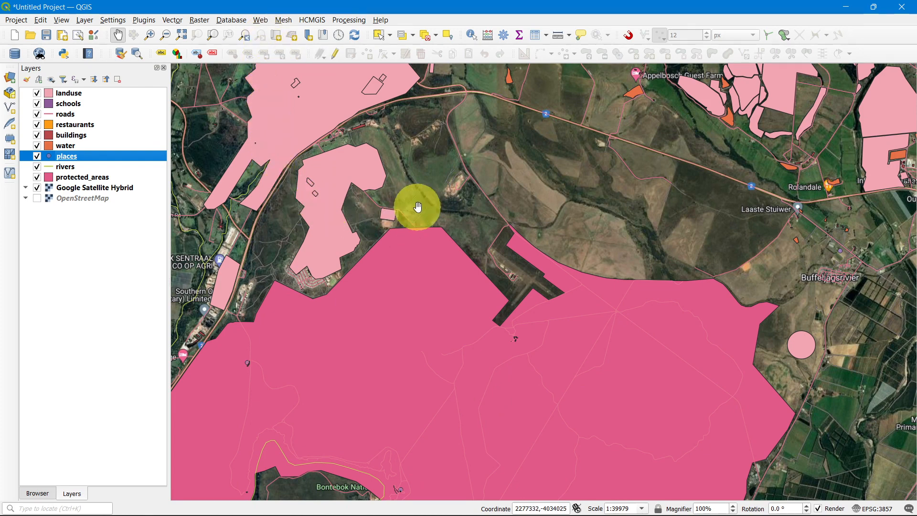
- Zoom out to about 1:320,000 and recentre on the protected areas
scroll("down", 3)
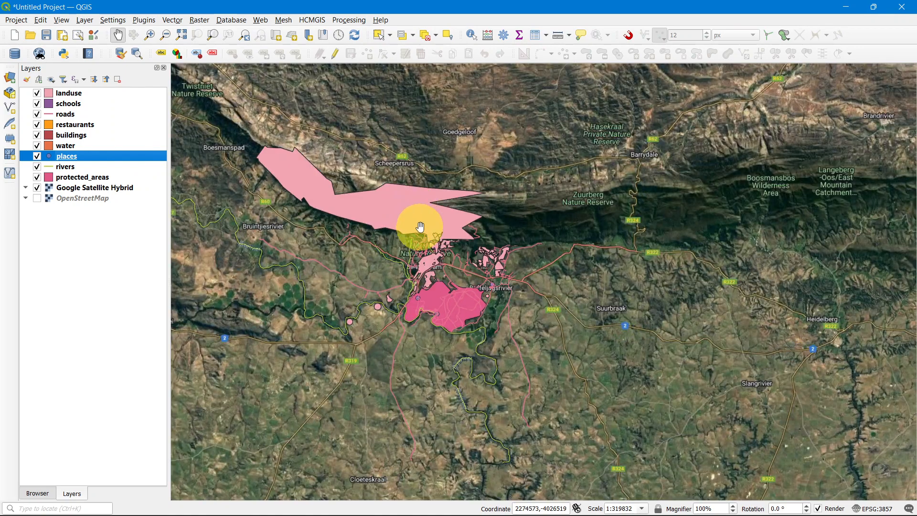
left_click_drag(419, 227, 512, 208)
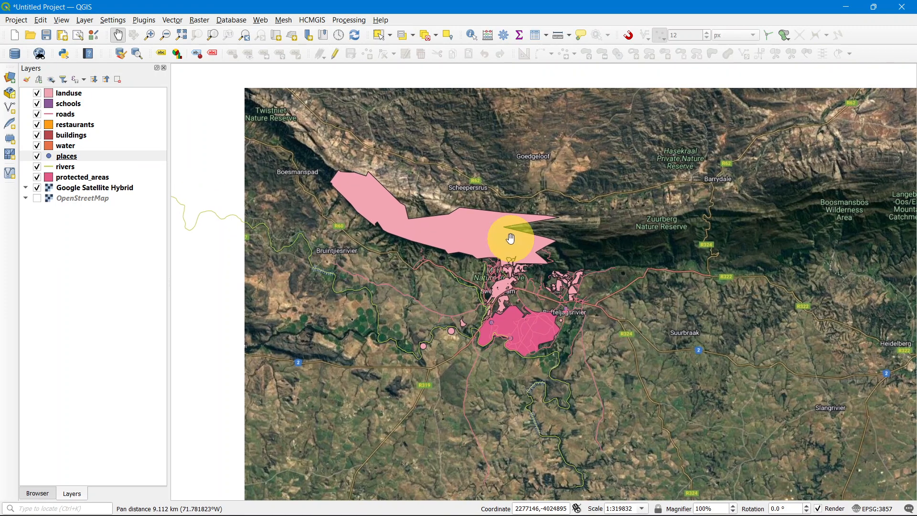
left_click_drag(510, 238, 502, 326)
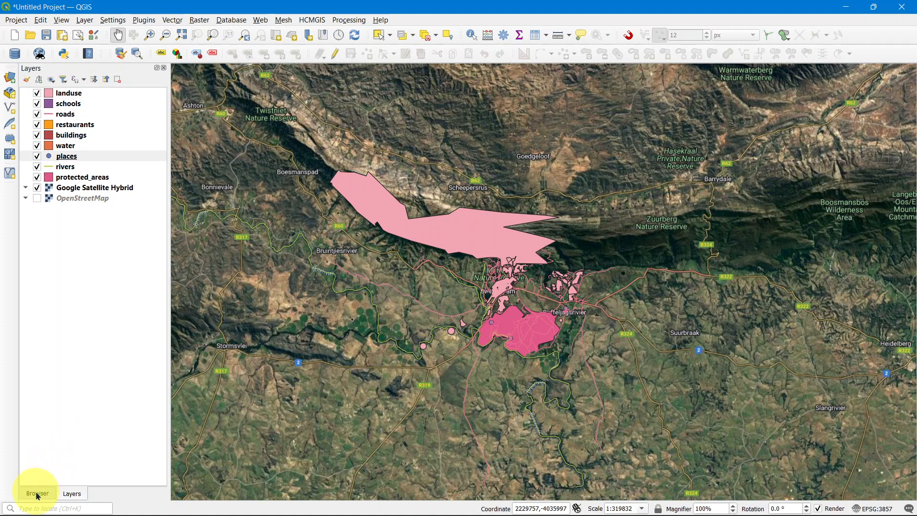
- Add NSDI_Zambia_Operational_Health_Facility_Layer from the Browser's Zambia folder to the map
left_click(37, 493)
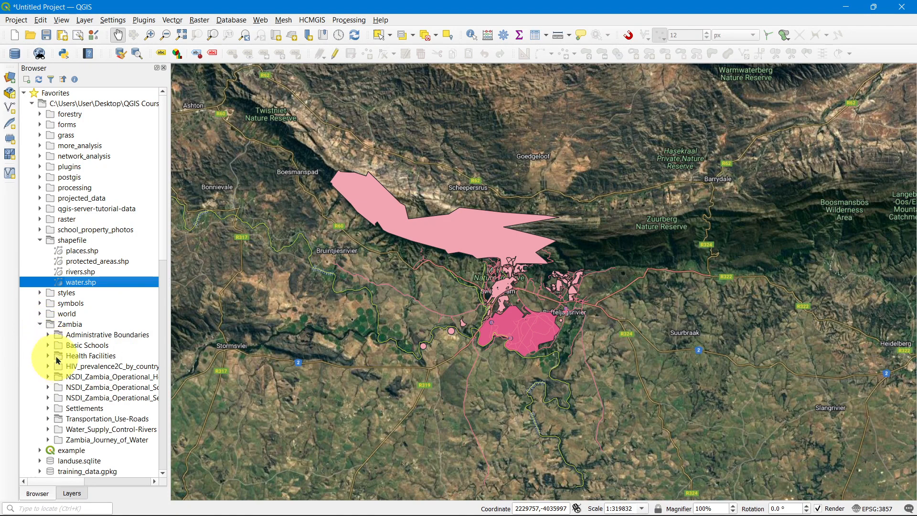
scroll("down", 3)
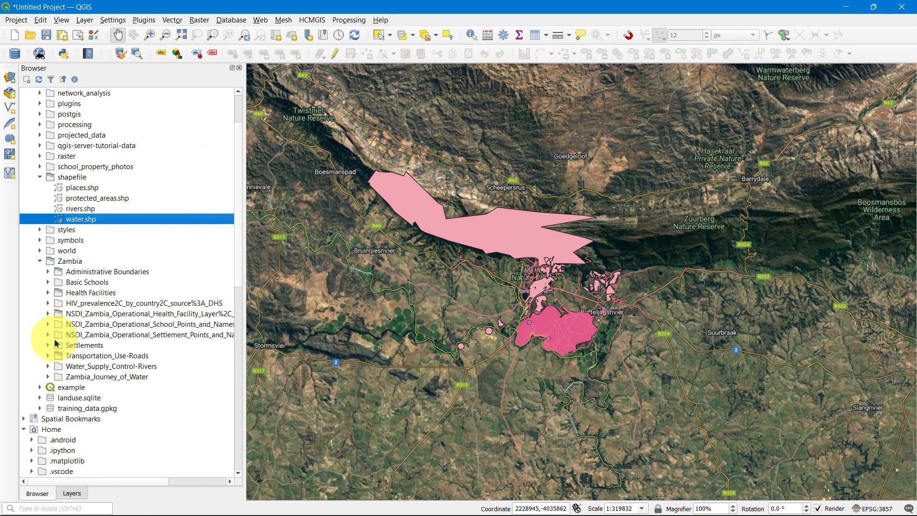
left_click(48, 313)
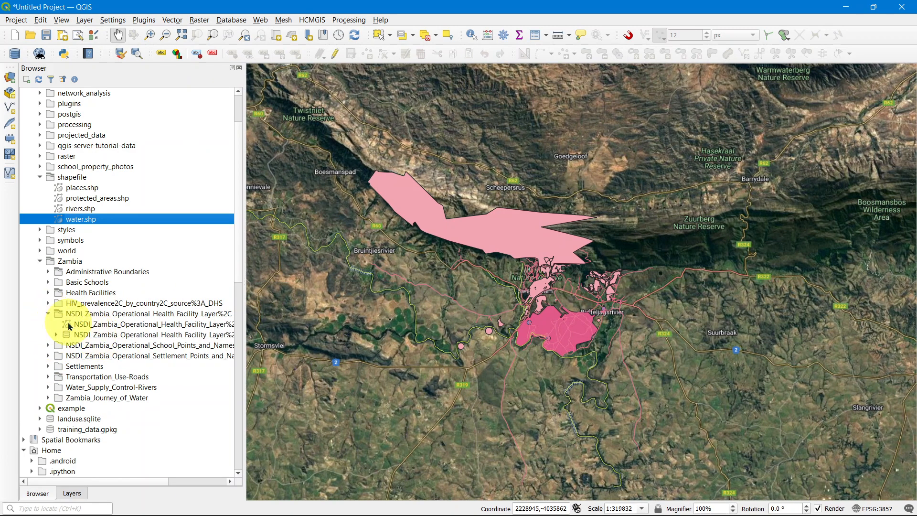
left_click(153, 324)
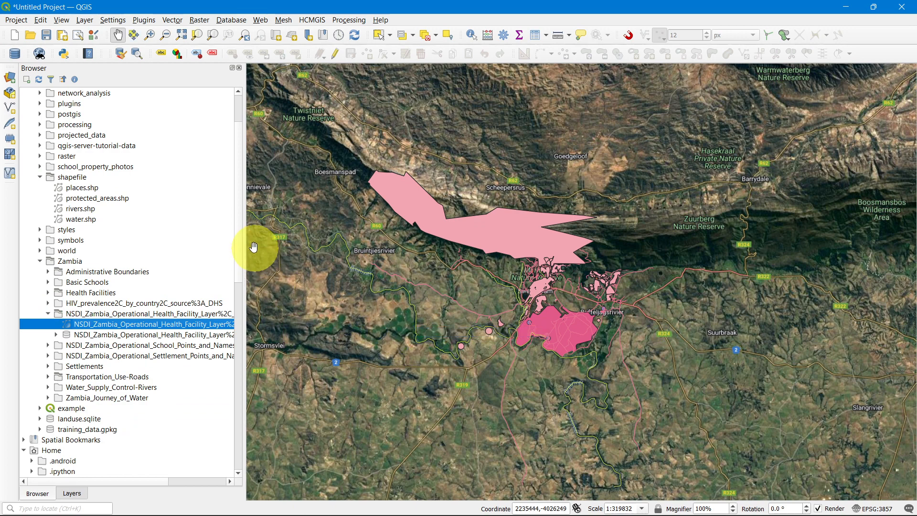
left_click(72, 493)
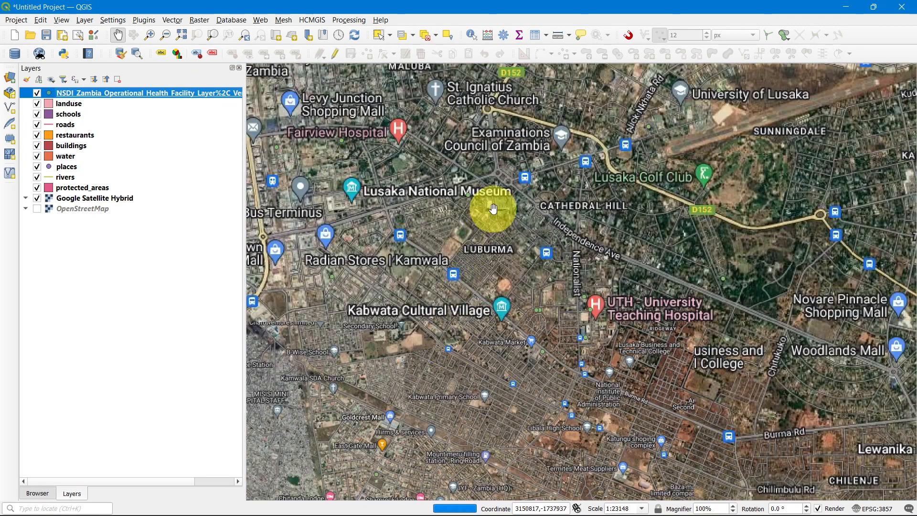
- Pan east toward Leopards Hill and zoom out to about 1:69,000 over Lusaka
left_click_drag(493, 209, 580, 237)
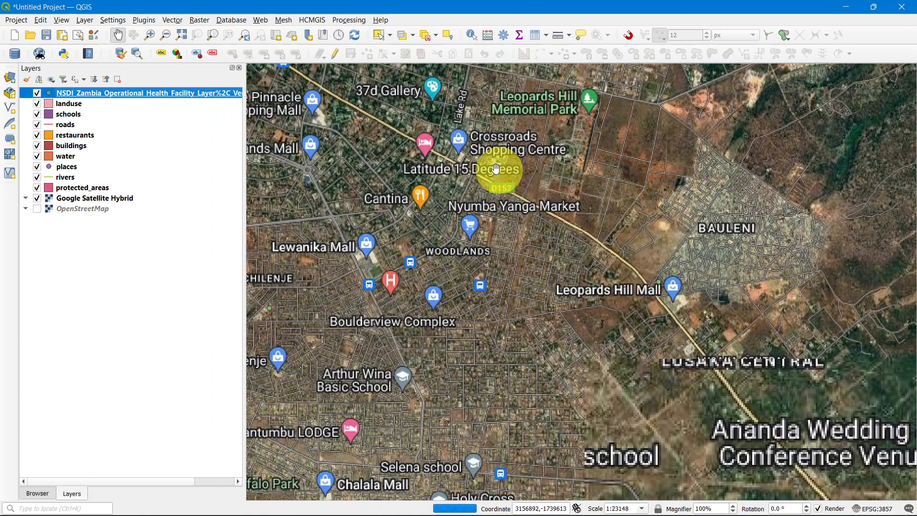
scroll("down", 3)
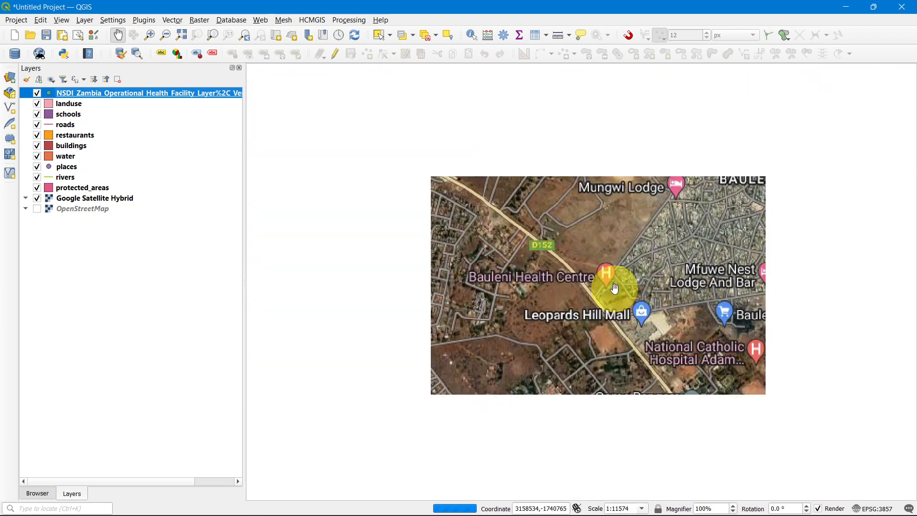
scroll("down", 3)
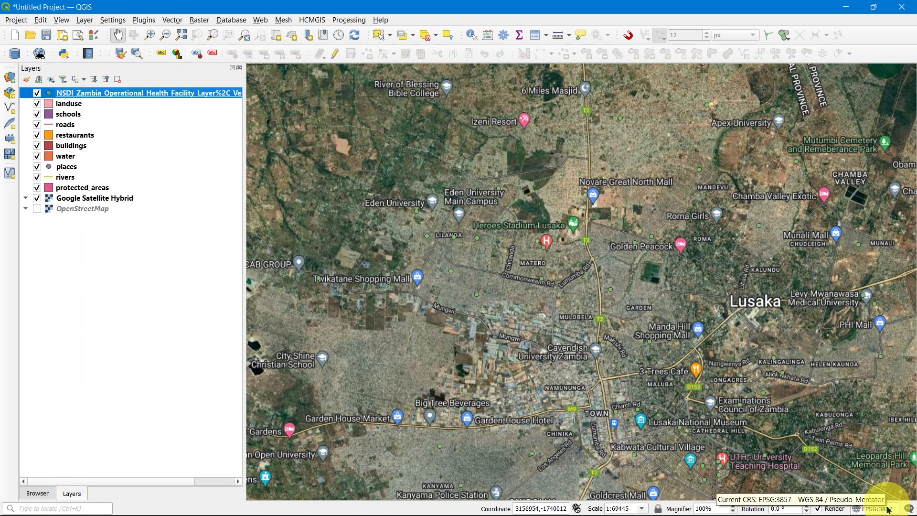
- Zoom out to about 1:556,000 and centre the view on Lusaka's facility points
scroll("down", 3)
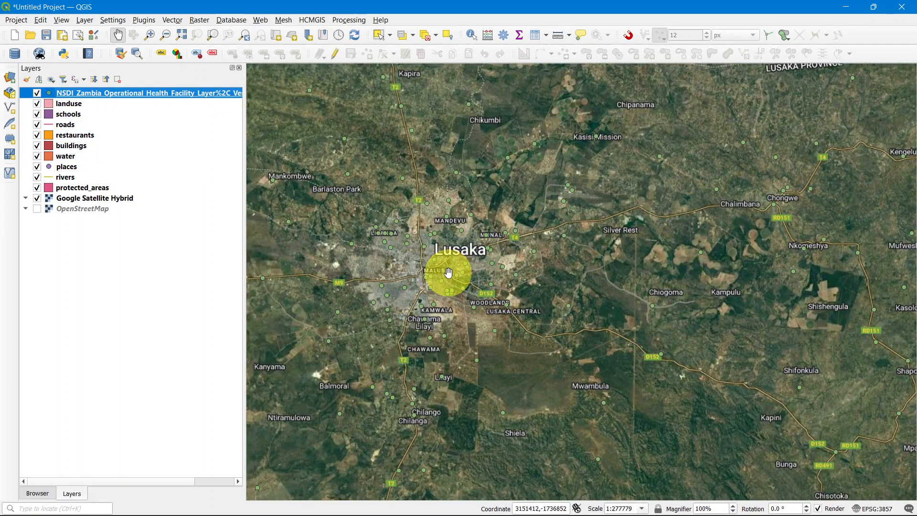
scroll("down", 3)
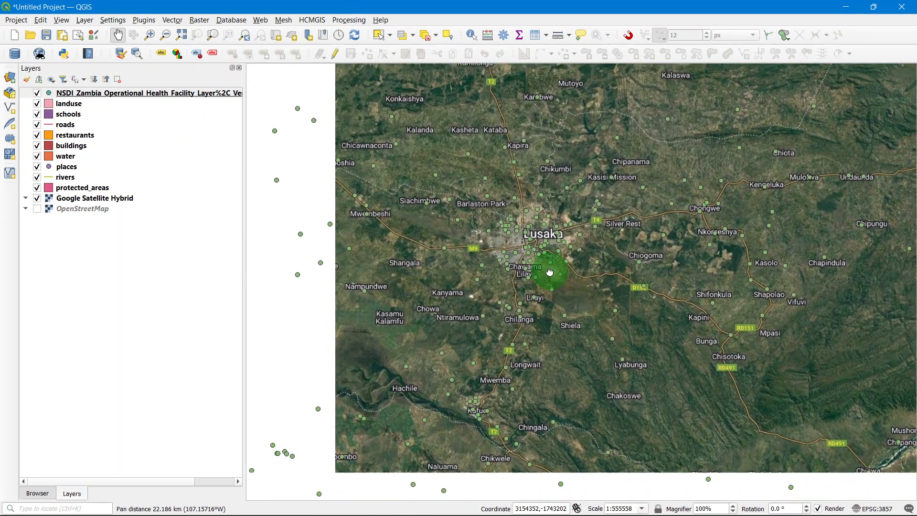
left_click_drag(549, 272, 468, 243)
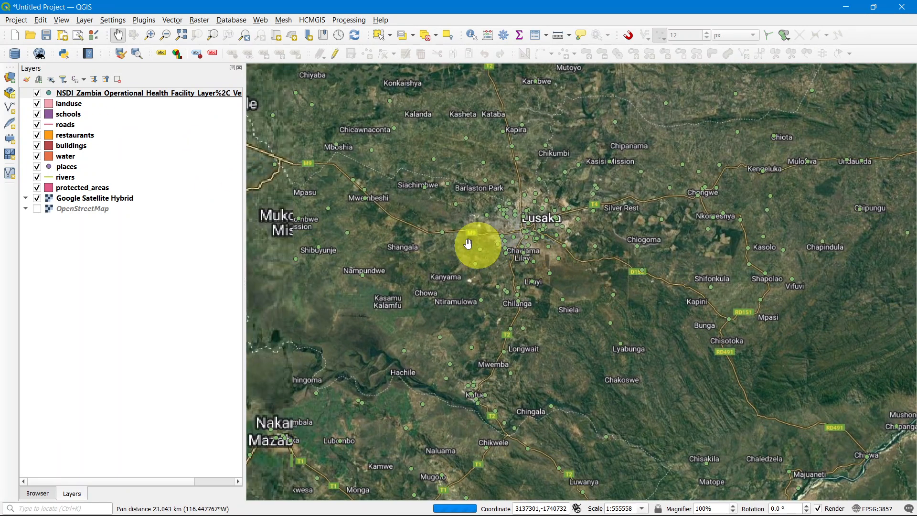
left_click_drag(468, 243, 336, 172)
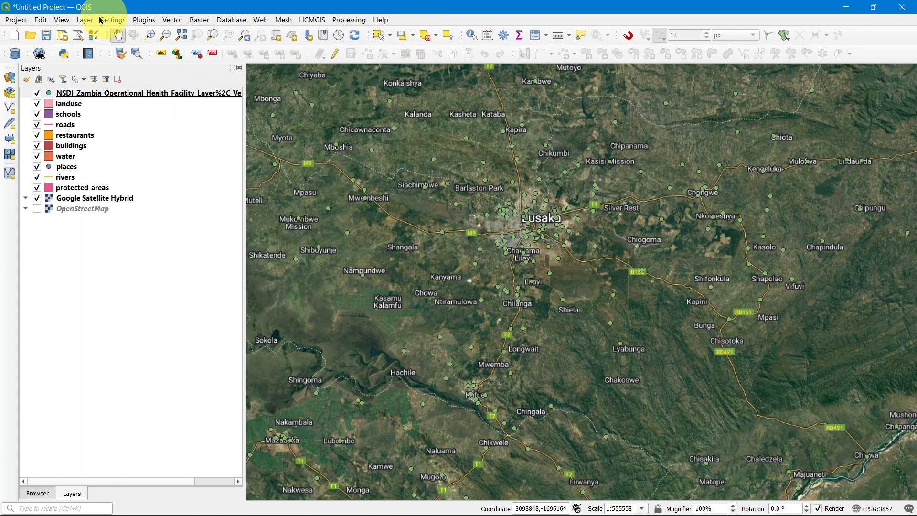
mouse_move(57, 10)
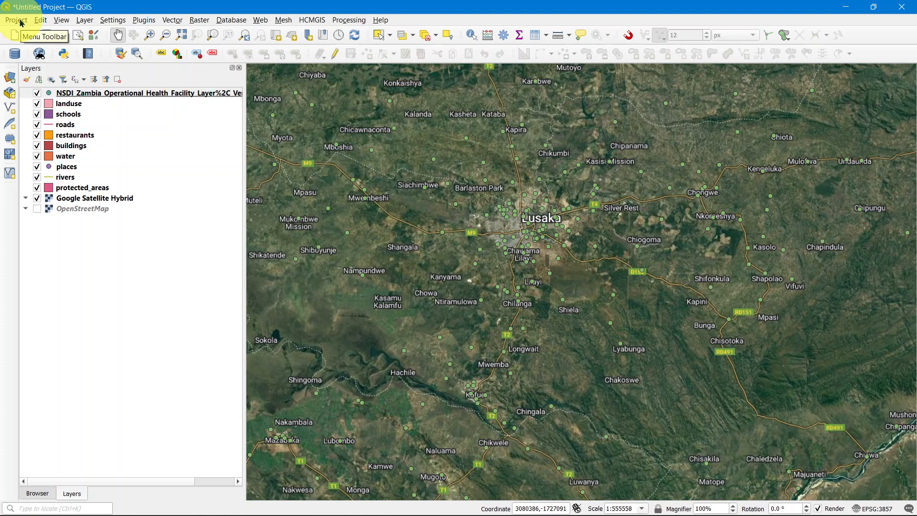
- Choose Save As from the Project menu
left_click(16, 19)
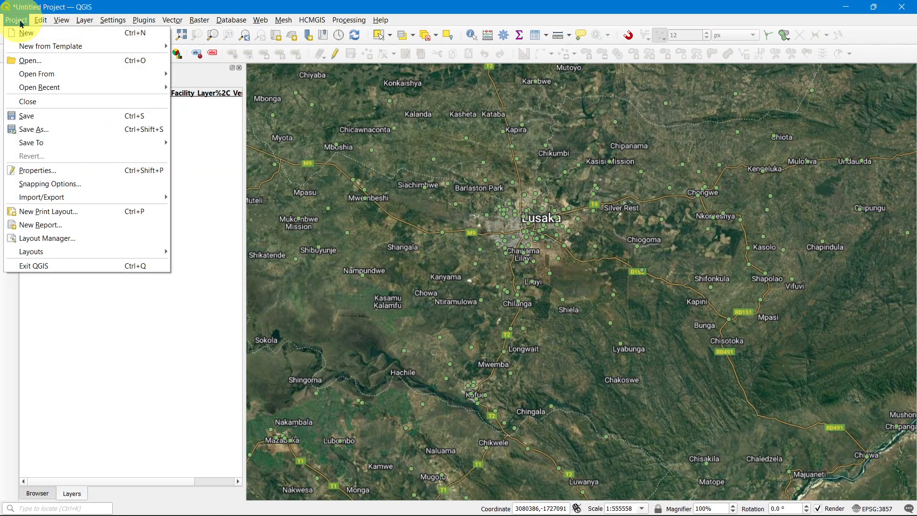
mouse_move(31, 142)
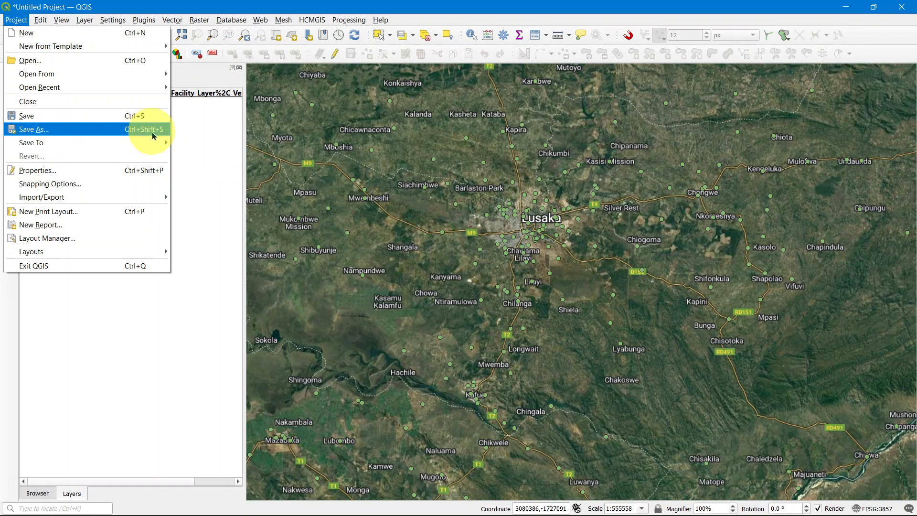
left_click(16, 19)
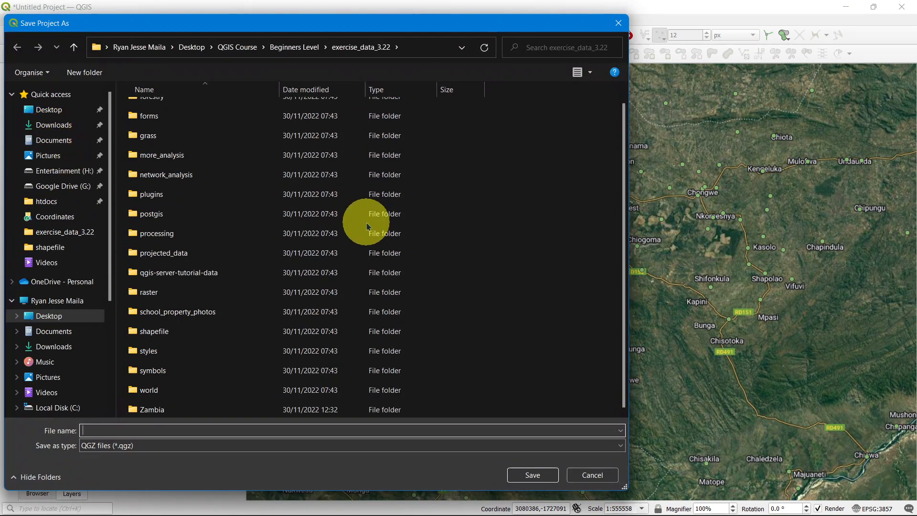
mouse_move(216, 390)
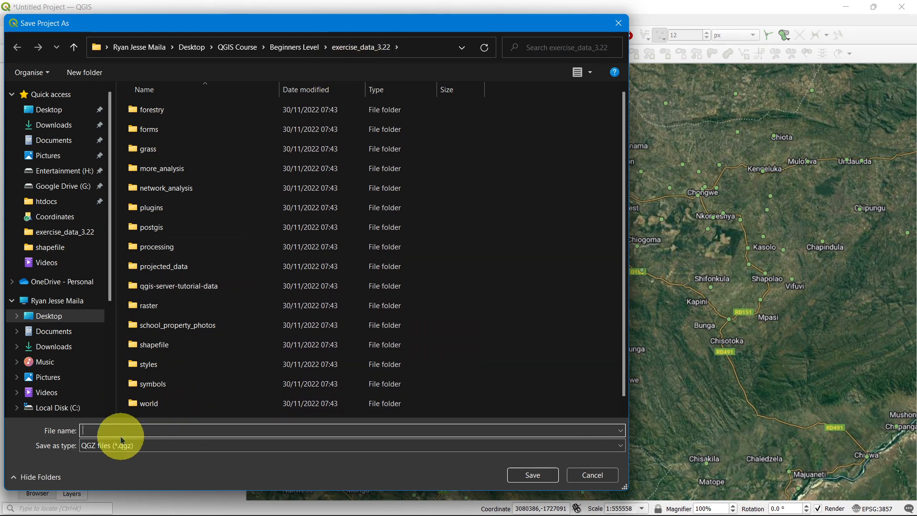
- Save the project as 'Beginner Level Course' in the exercise_data_3.22 folder
type("Beginner Level Course")
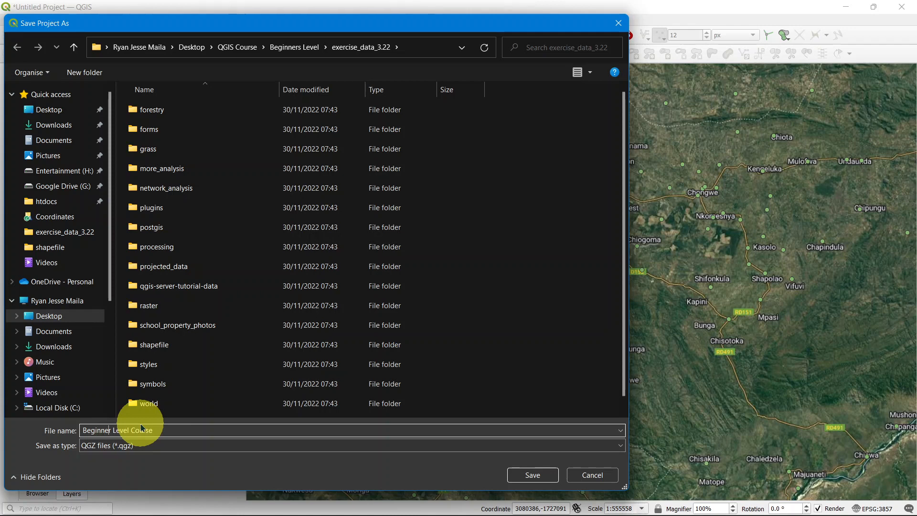
mouse_move(474, 442)
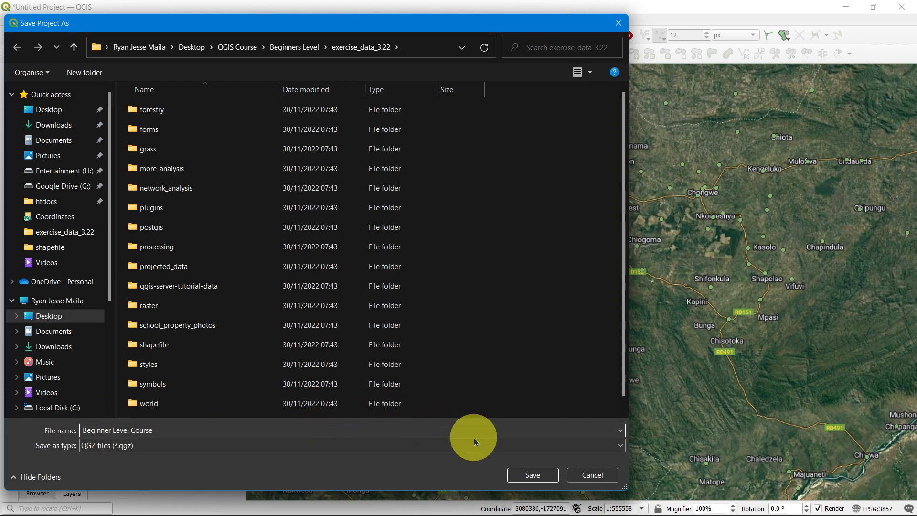
left_click(532, 474)
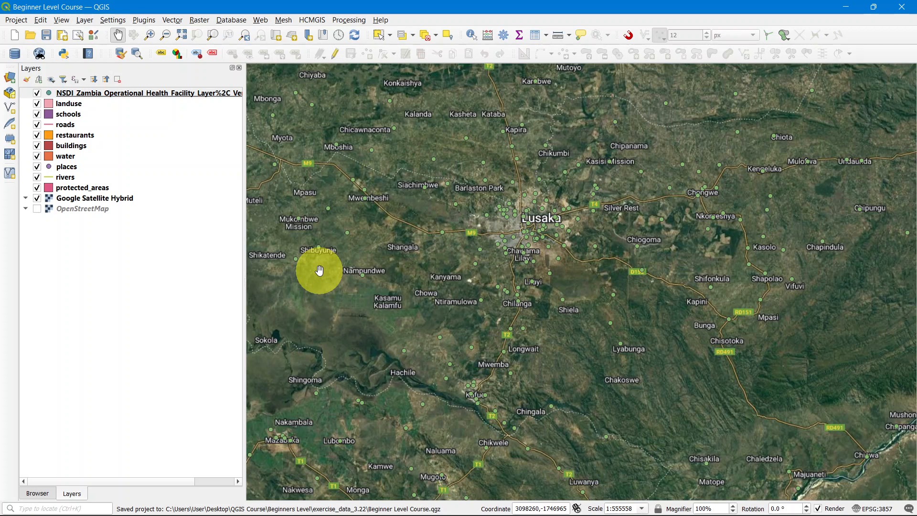
mouse_move(99, 179)
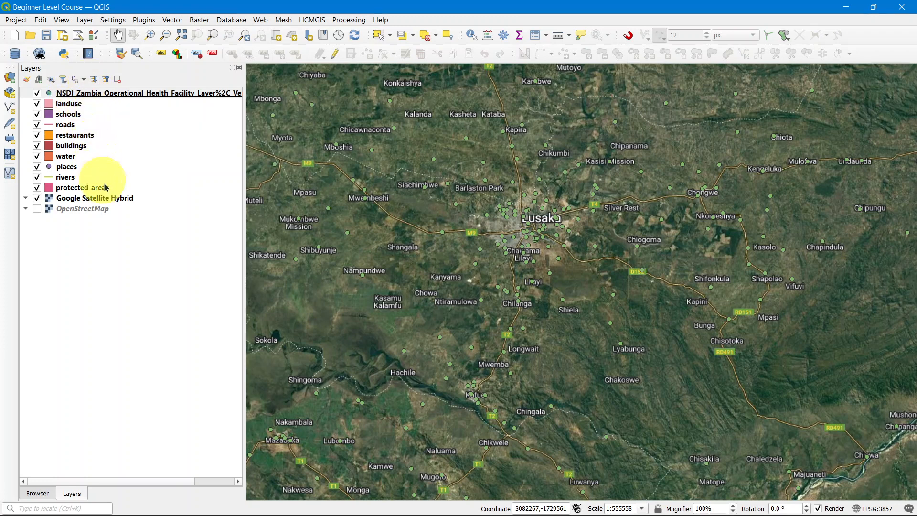
mouse_move(97, 188)
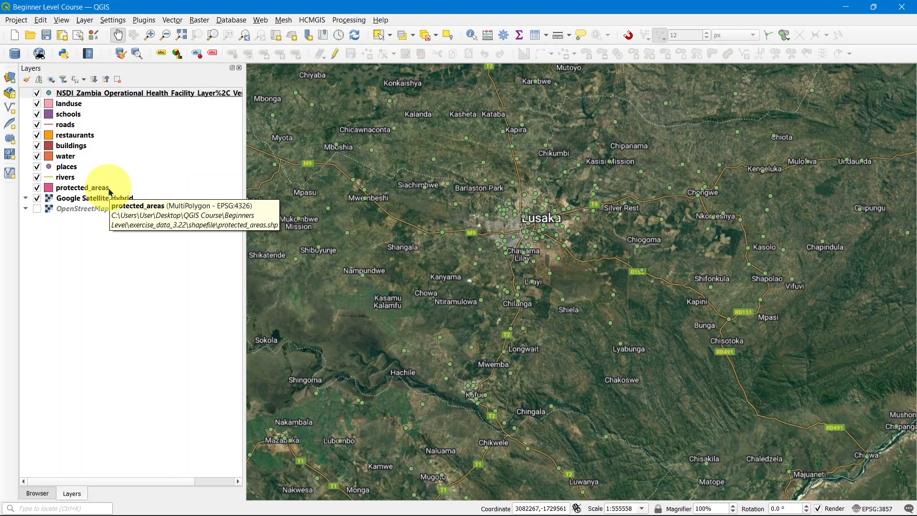